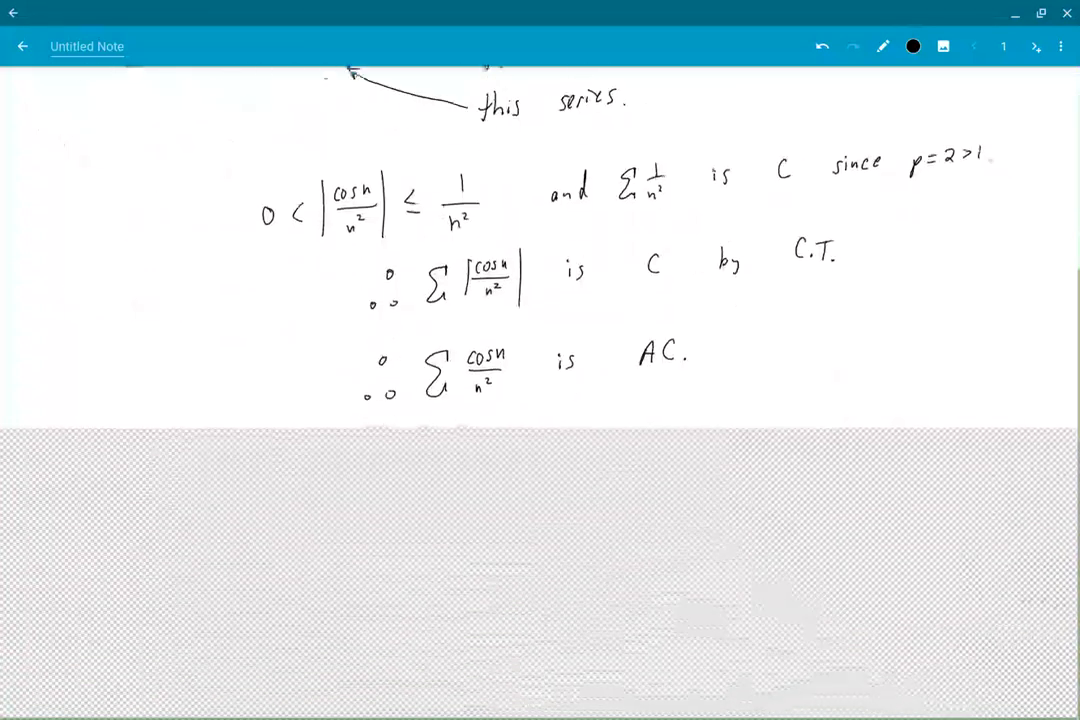
Handwrite 'exer:' with the series (-1)^n arctan(n)/n³ and the choices (AC, CC, D?)
scroll(down, 3)
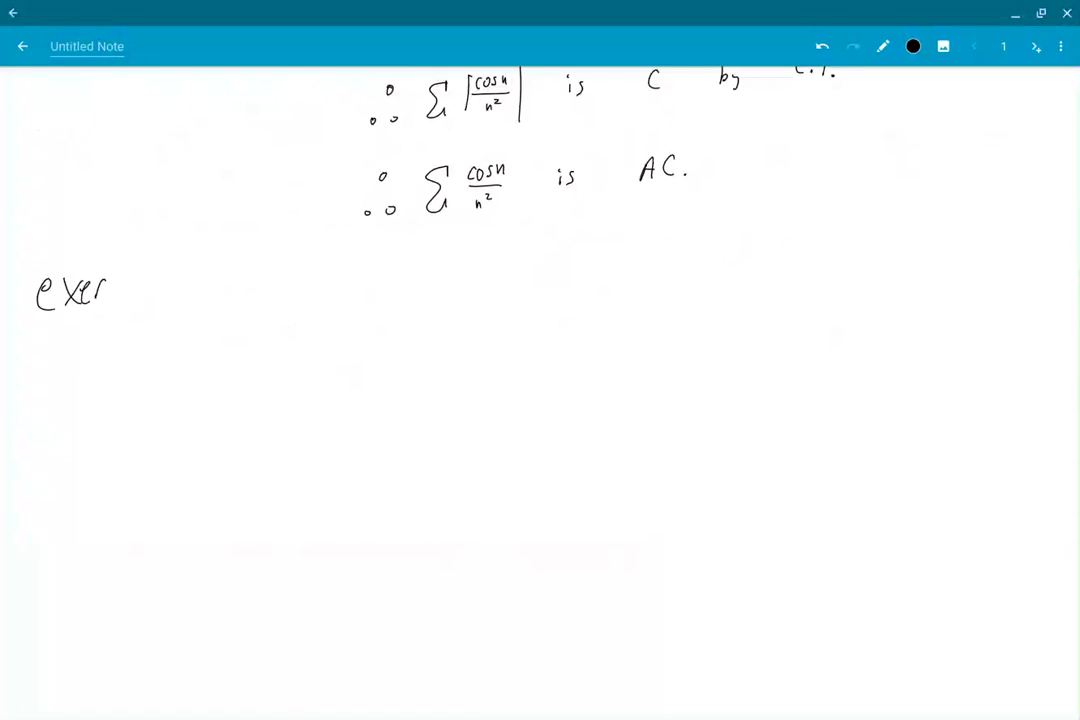
drag(200, 270, 240, 350)
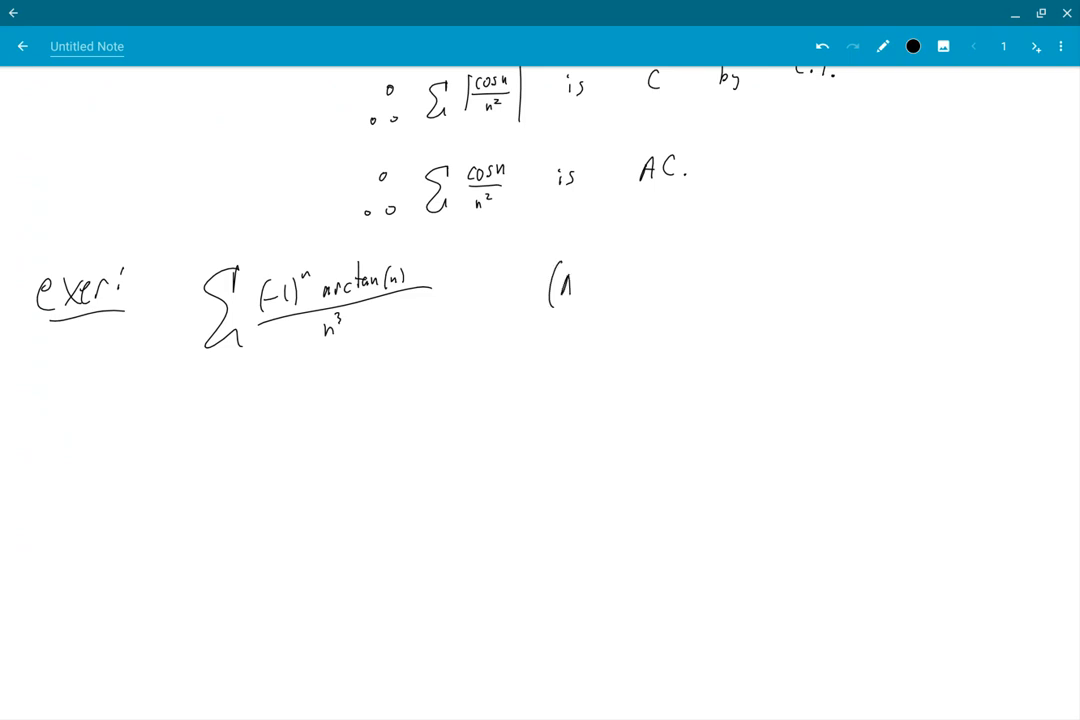
drag(570, 284, 620, 280)
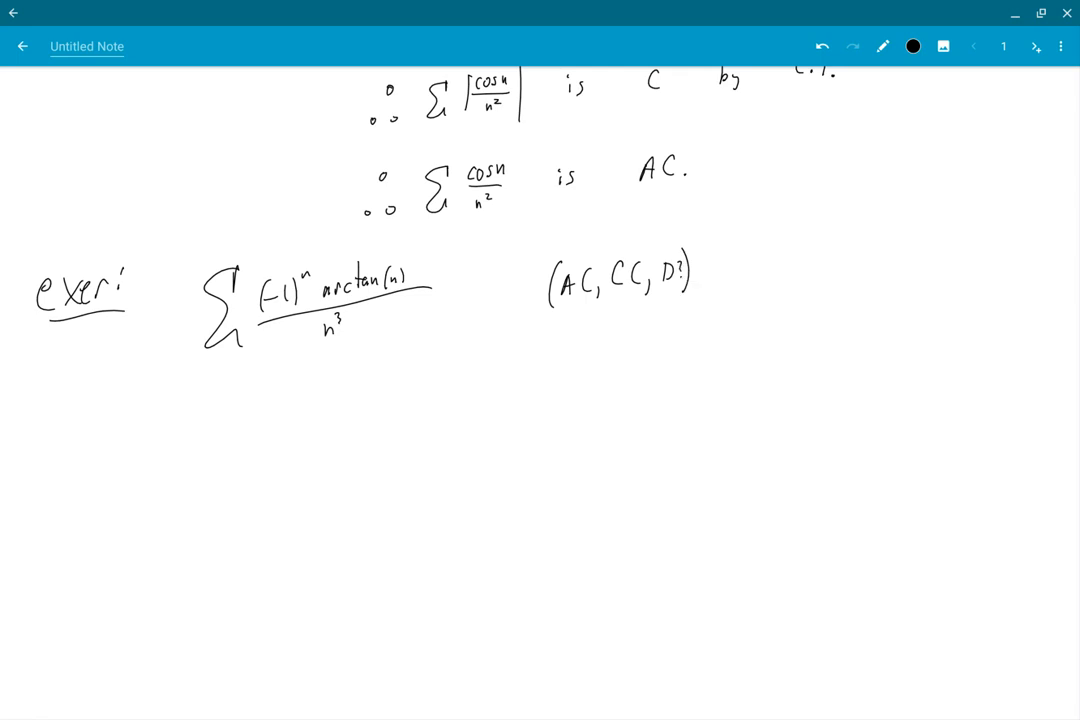
scroll(down, 3)
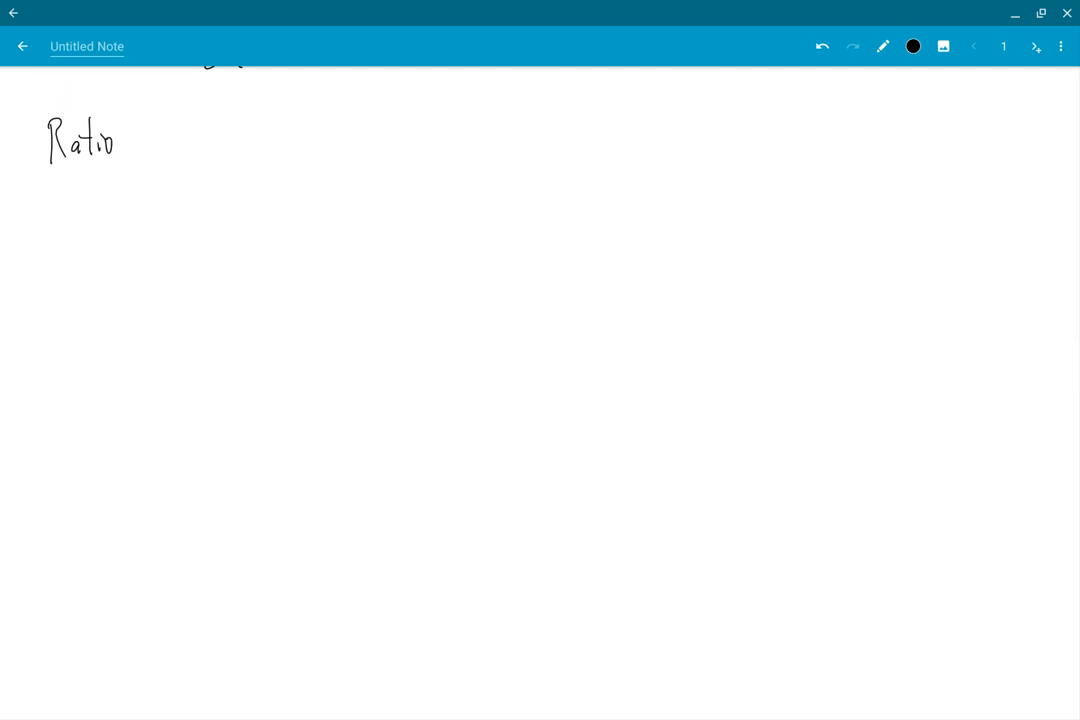
Write and underline the 'Ratio Test:' heading, then 'Consider Σan'
drag(146, 136, 210, 136)
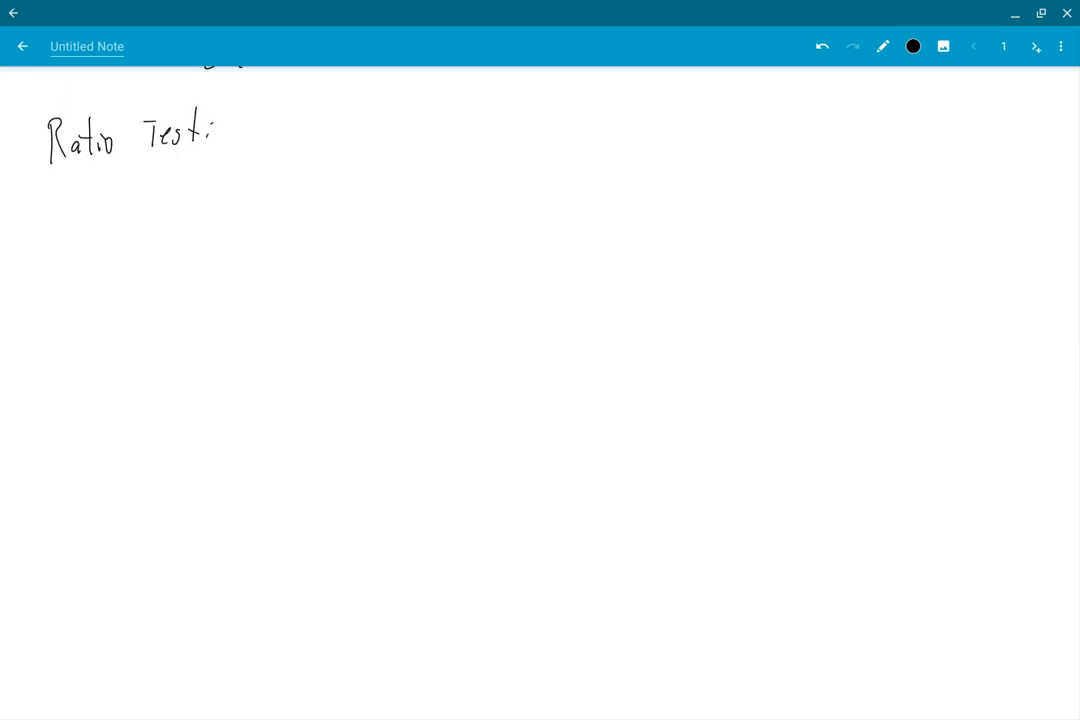
drag(48, 180, 208, 178)
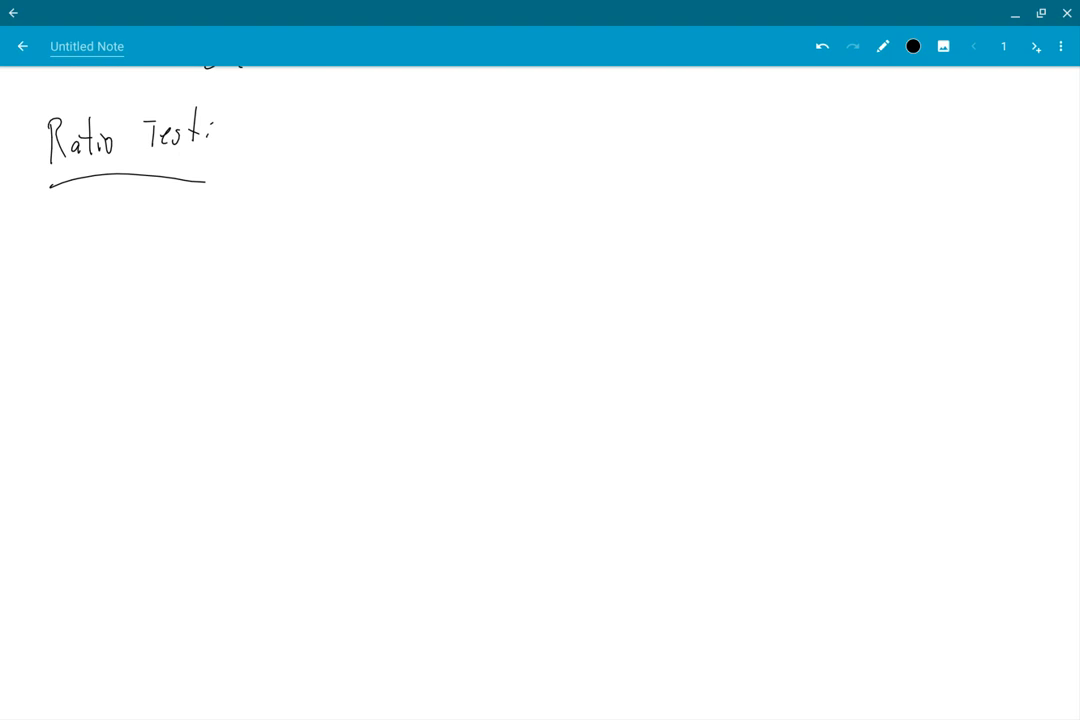
click(304, 128)
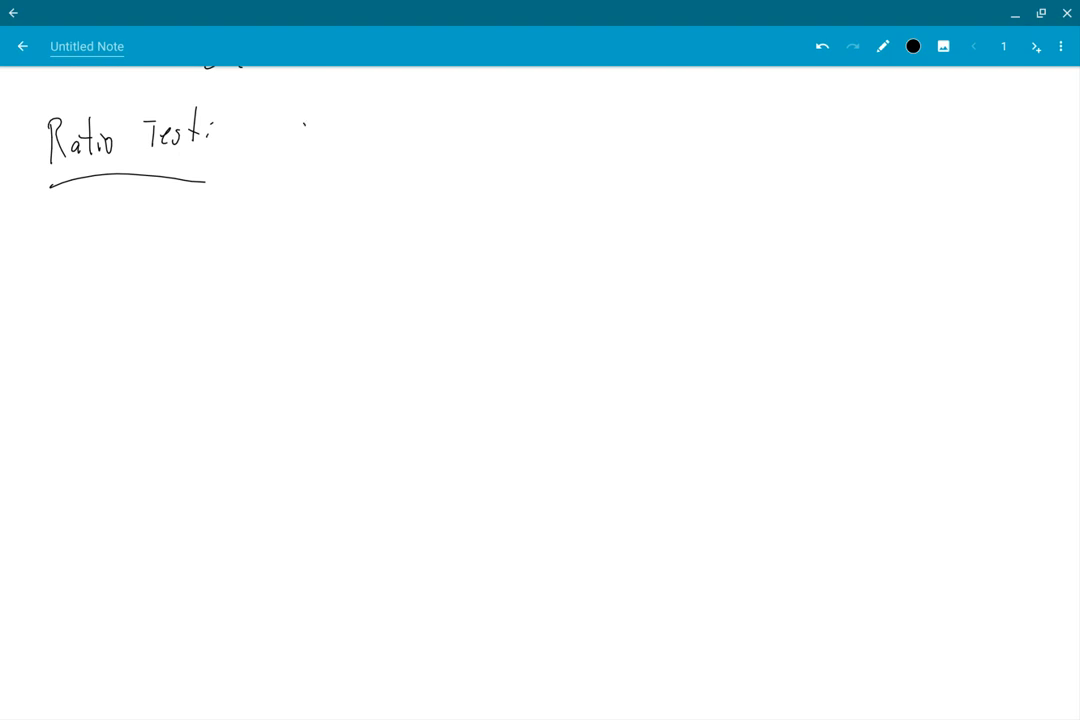
drag(284, 144, 356, 136)
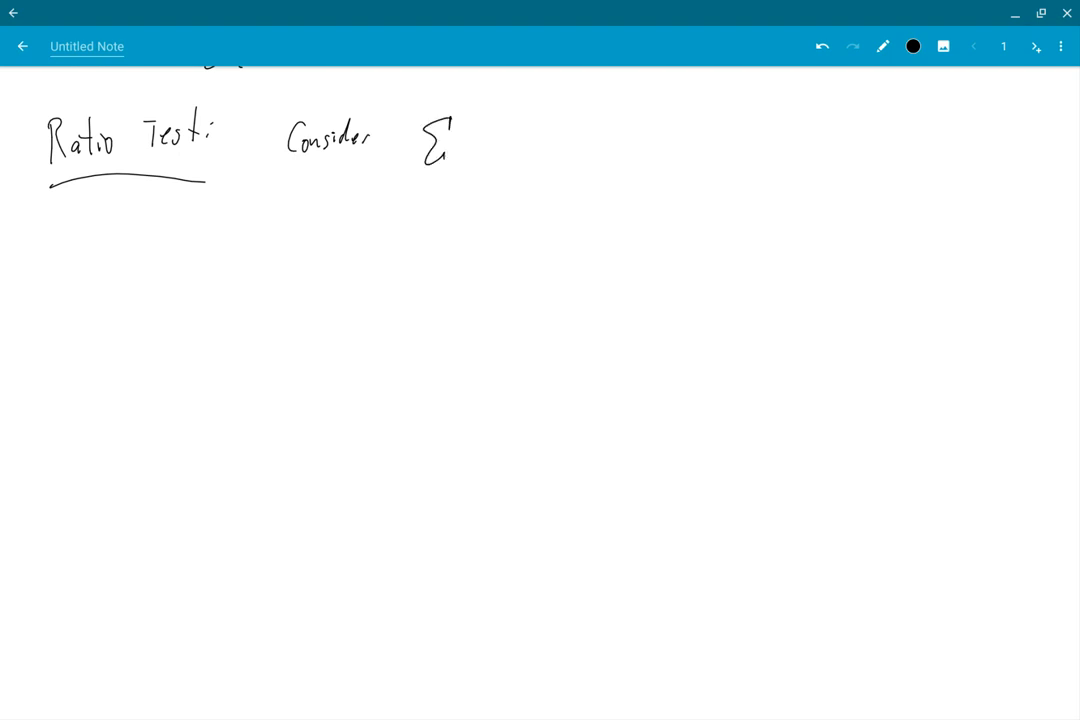
drag(456, 136, 480, 144)
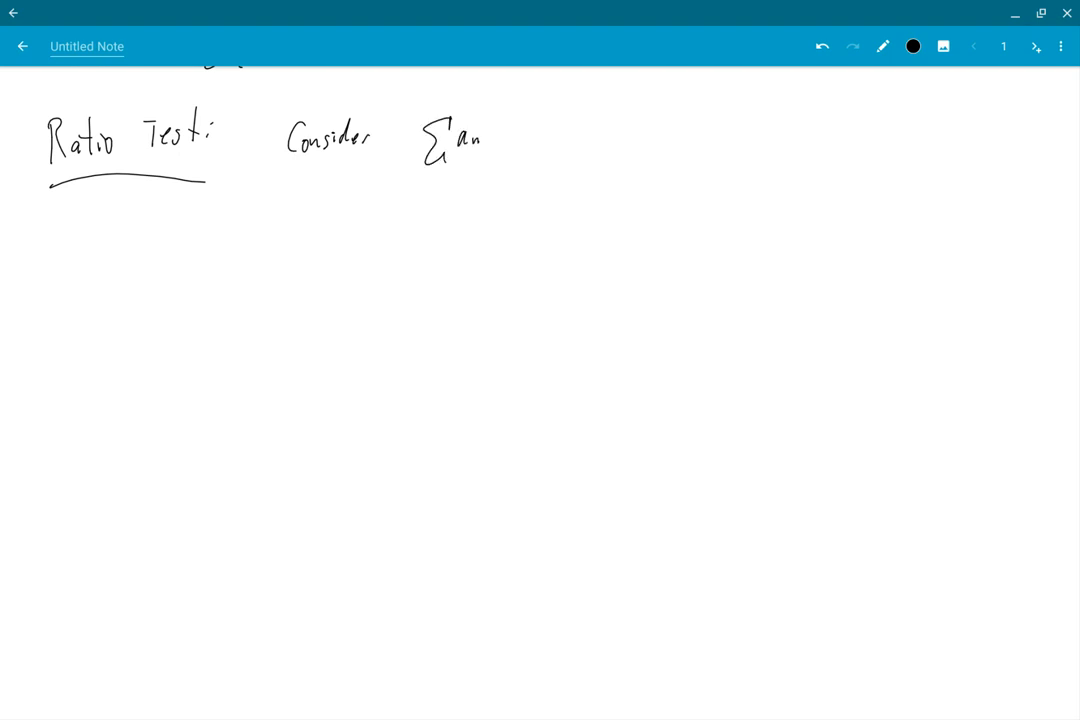
click(500, 142)
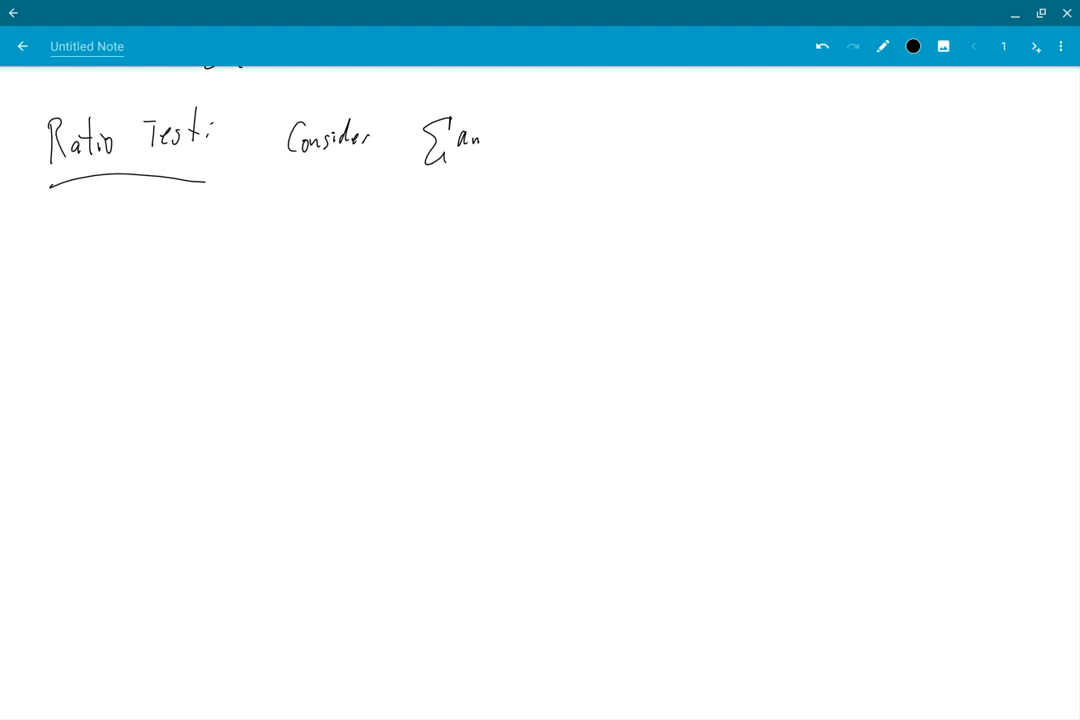
Continue the sentence with 'and the limit'
drag(560, 136, 580, 138)
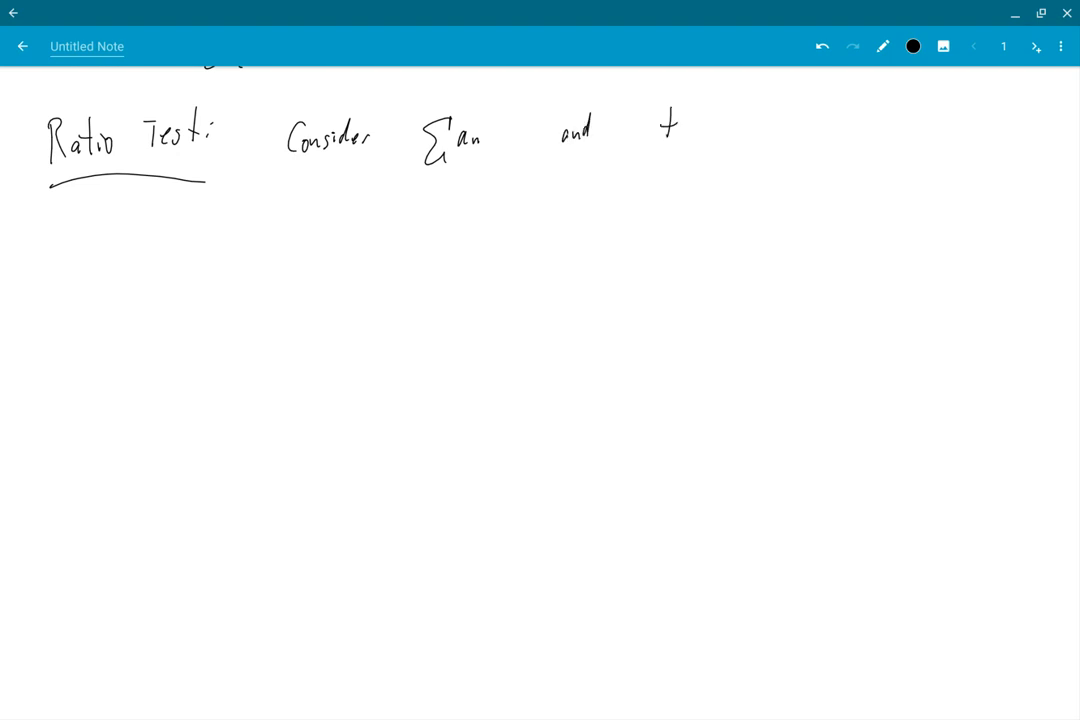
drag(670, 120, 690, 136)
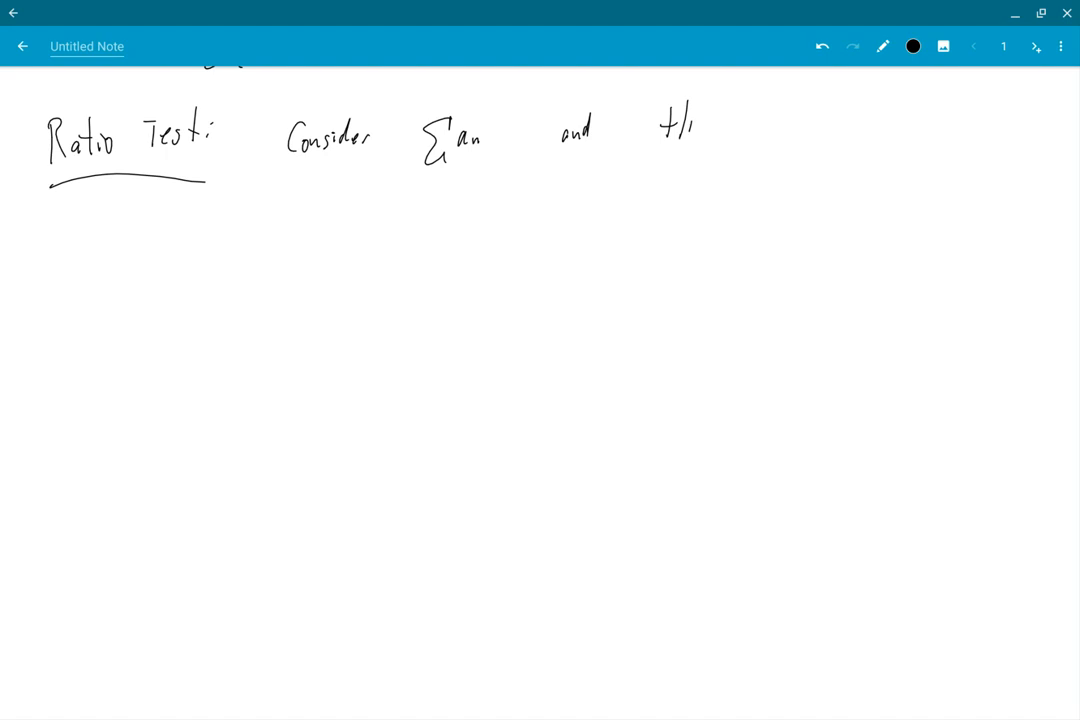
drag(664, 130, 760, 110)
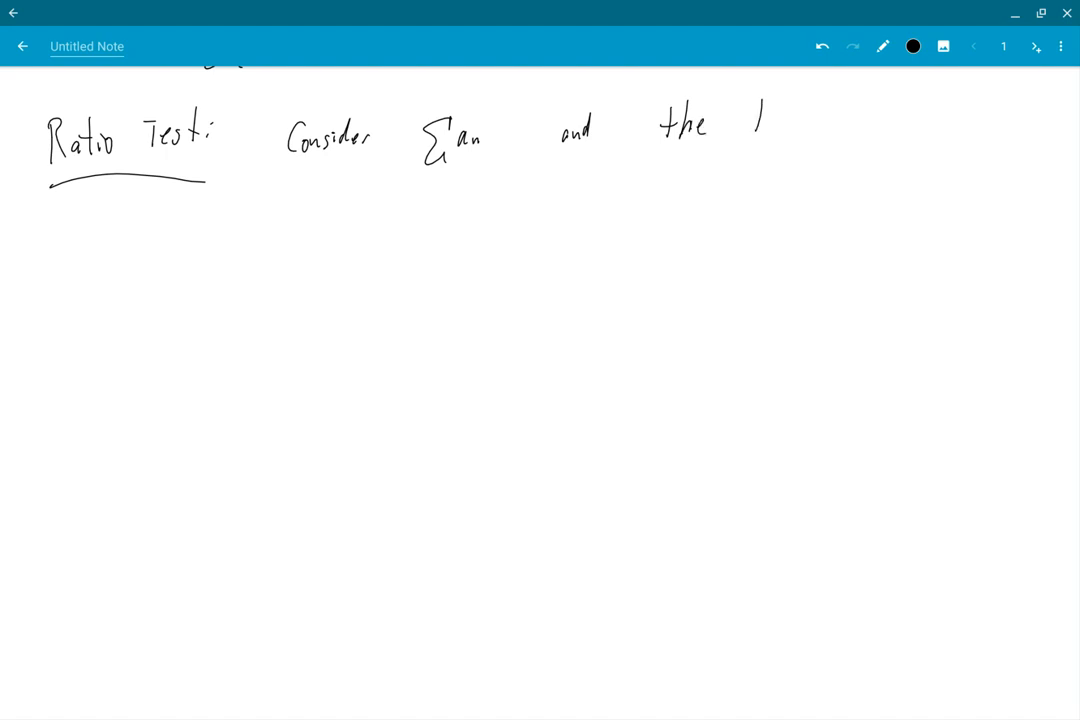
drag(750, 114, 816, 120)
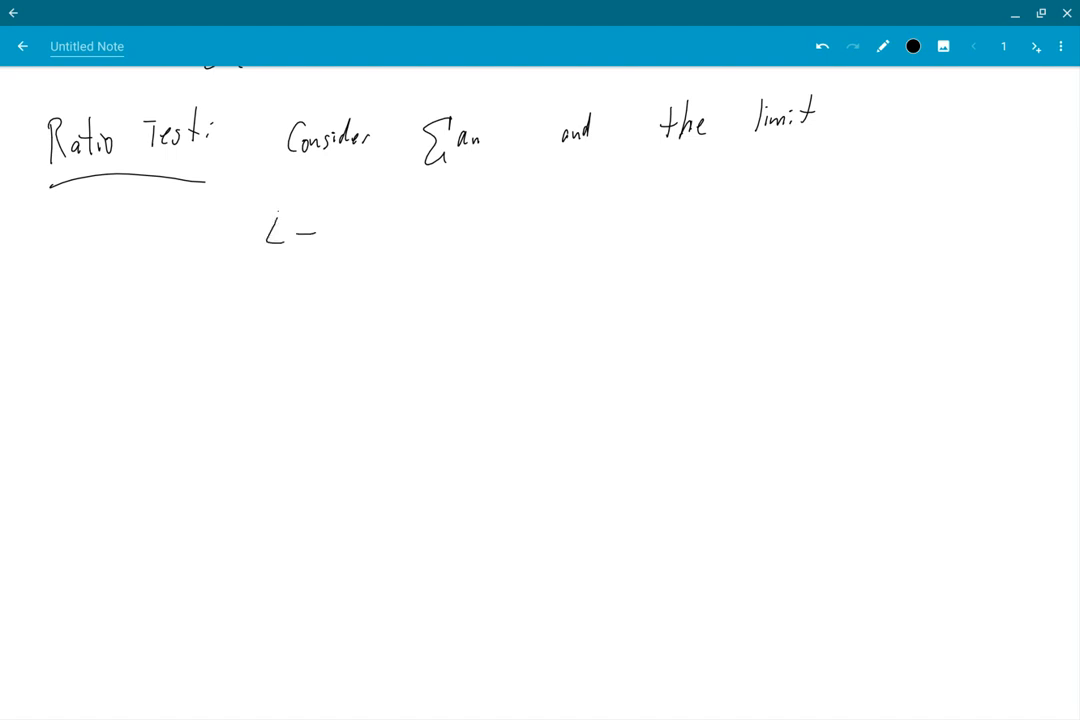
Write L = lim |a_{n+1}/a_n| below and start 'Then'
drag(300, 230, 340, 200)
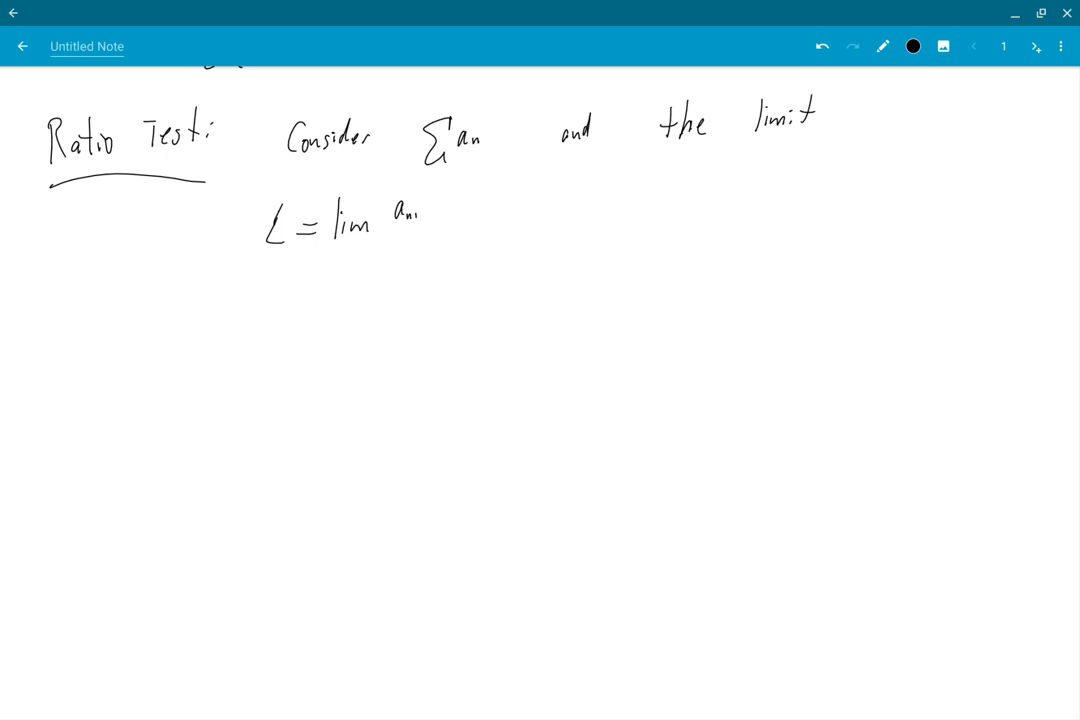
drag(390, 230, 430, 228)
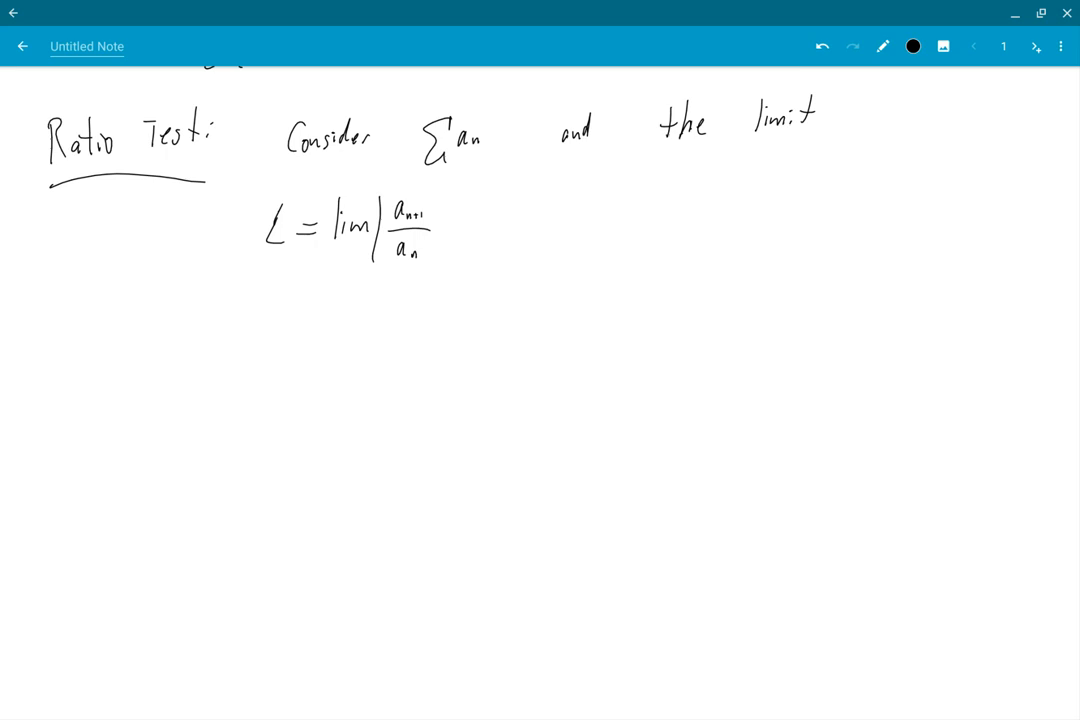
drag(444, 204, 450, 244)
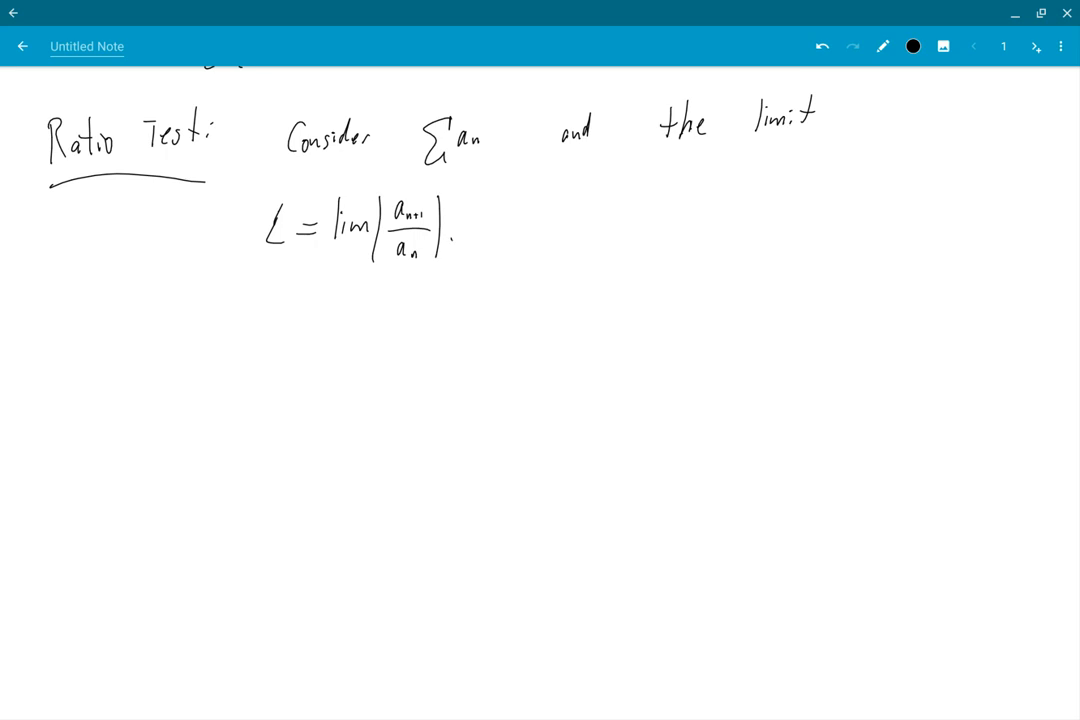
drag(524, 216, 590, 216)
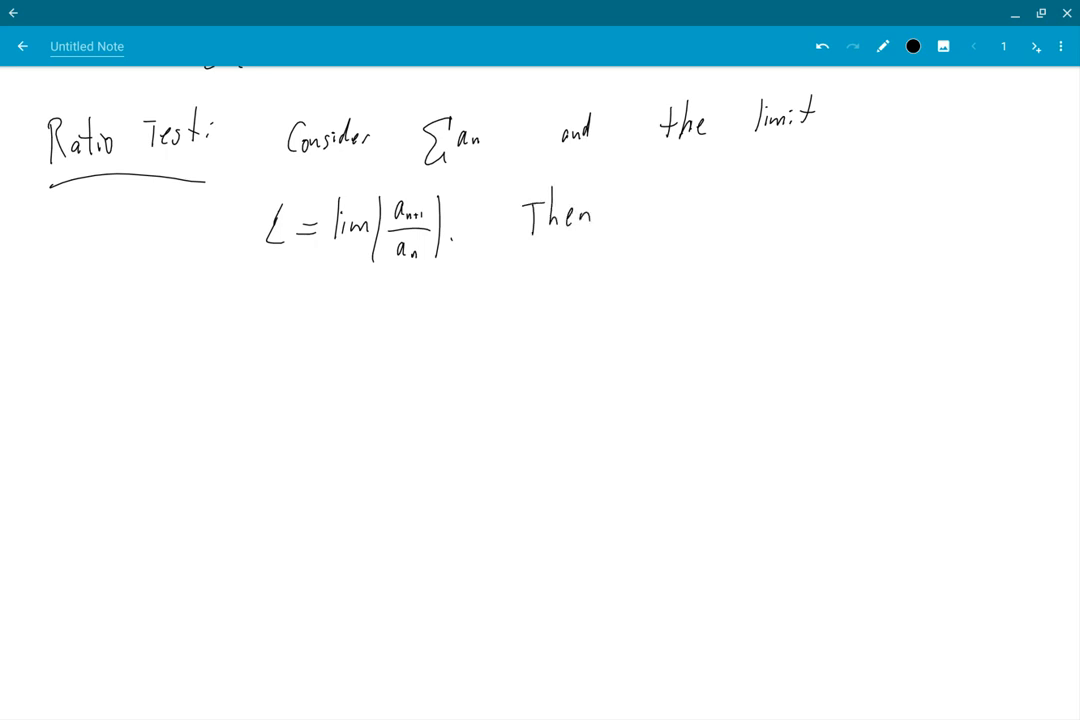
After 'Then,', write the first case: L>1 ⇒ Σan diverges
drag(524, 304, 576, 320)
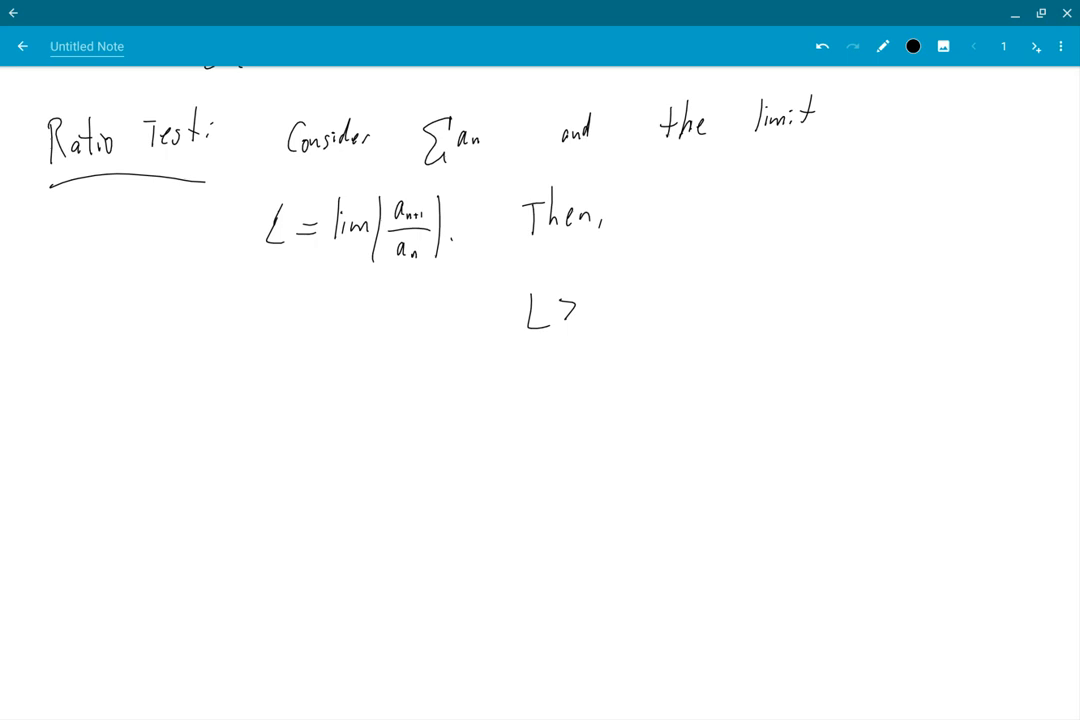
drag(590, 290, 680, 310)
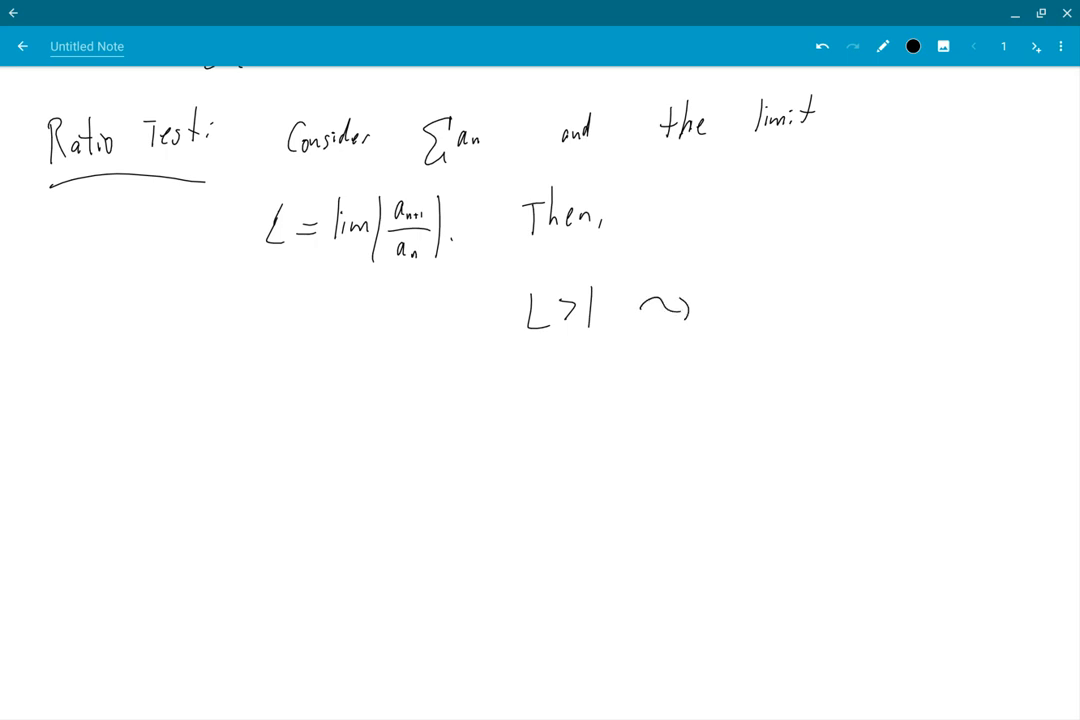
drag(748, 284, 748, 298)
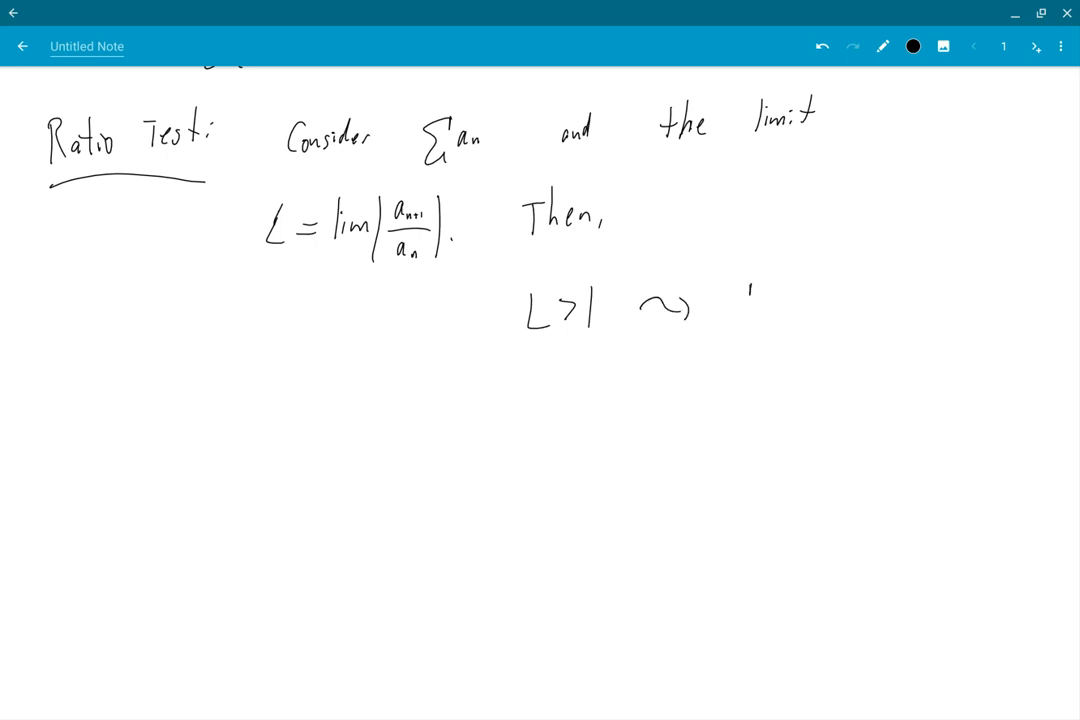
drag(724, 290, 776, 316)
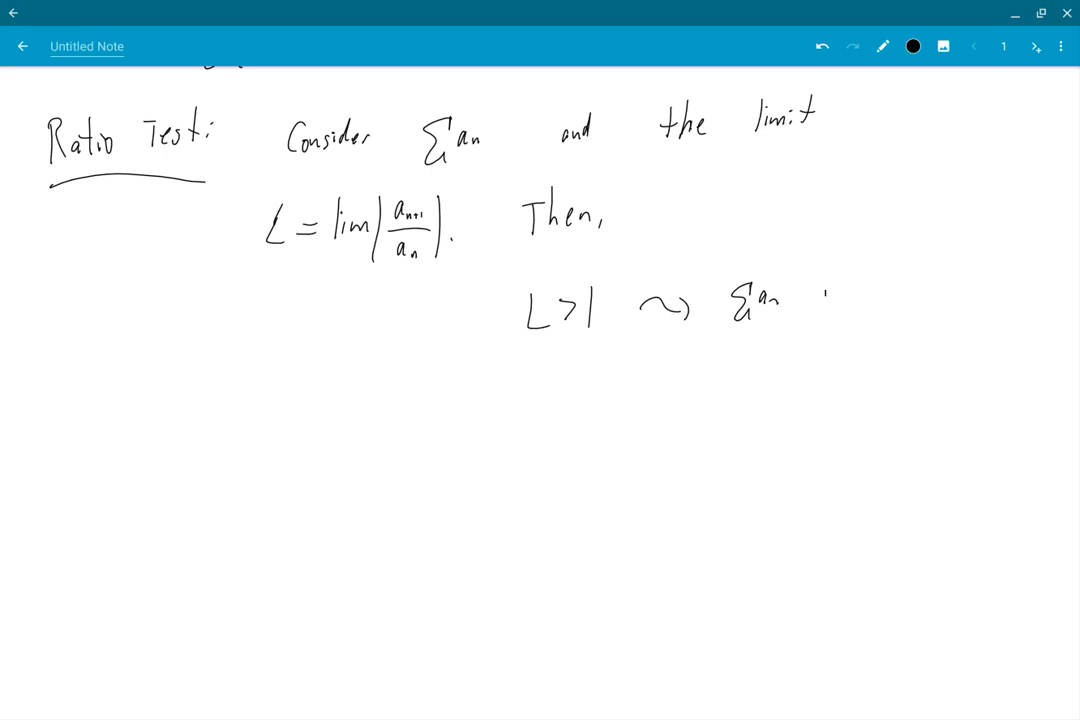
drag(824, 296, 896, 280)
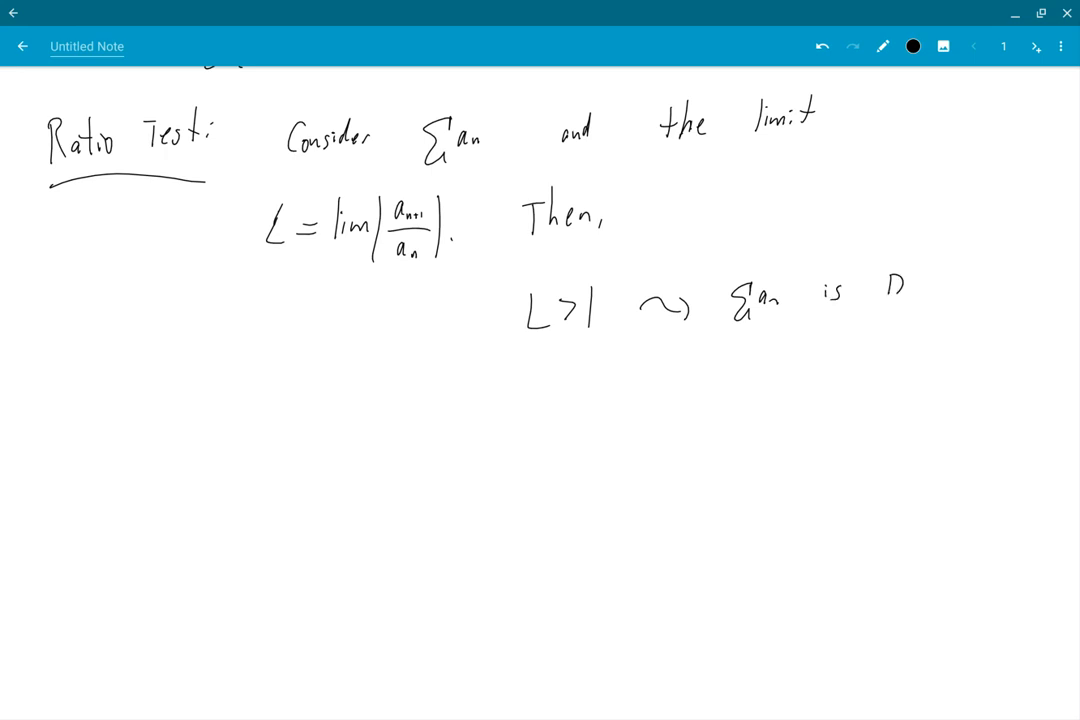
Write L<1 absolutely converges and L=1 no info with a frowny face
drag(524, 400, 536, 436)
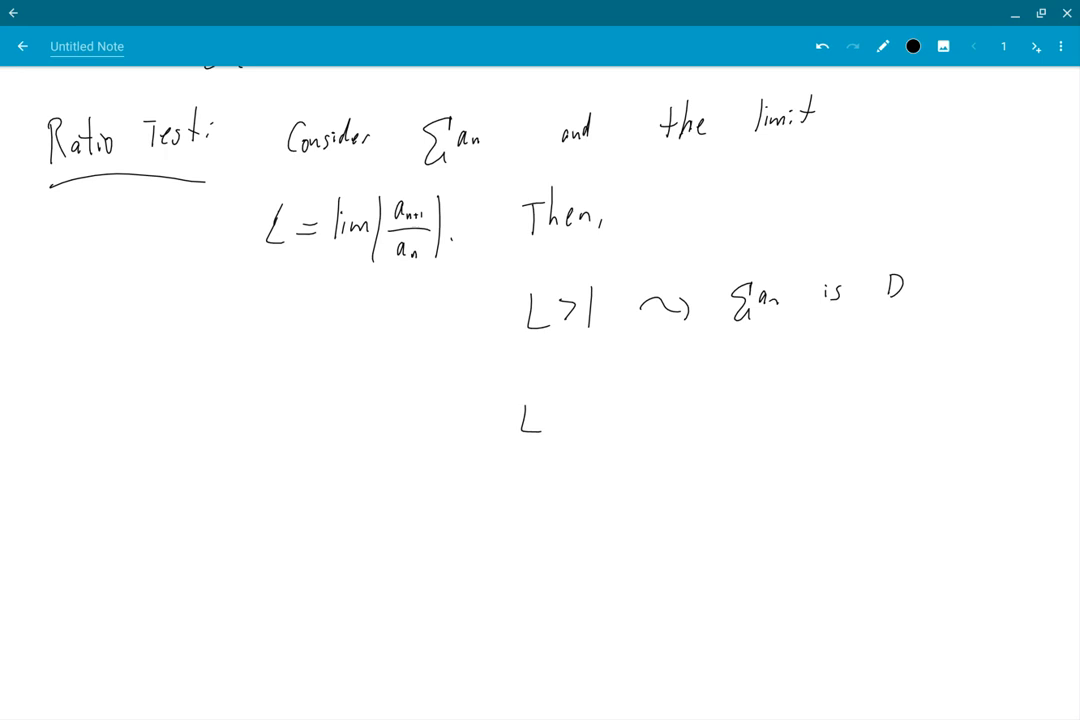
drag(556, 418, 590, 418)
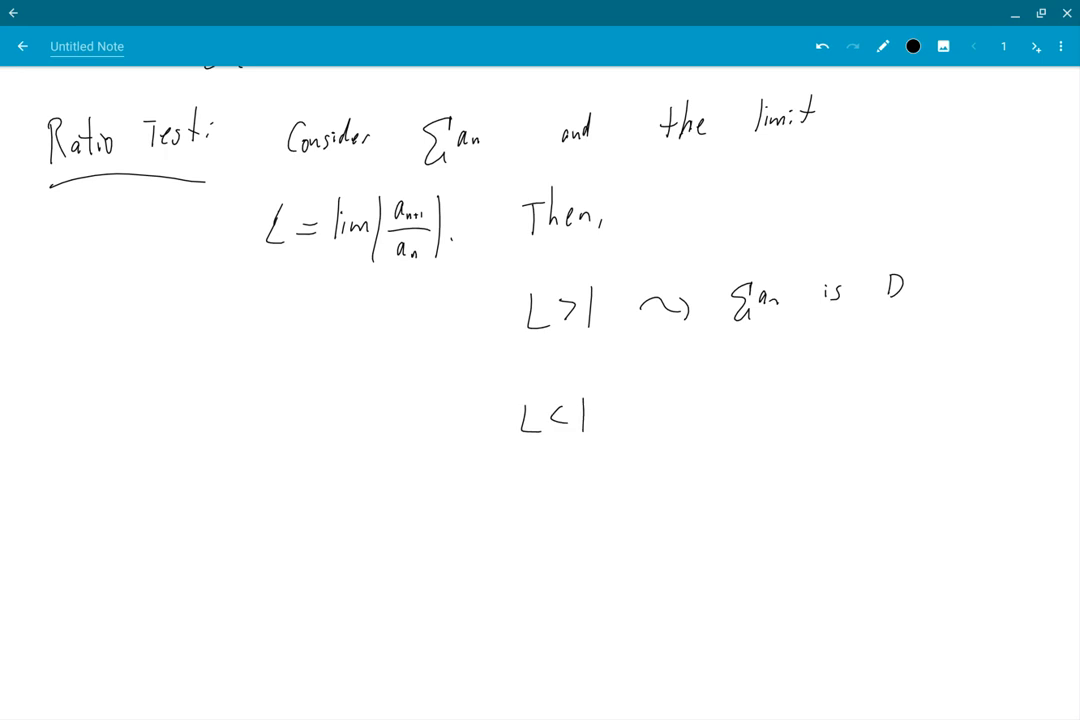
drag(628, 410, 680, 404)
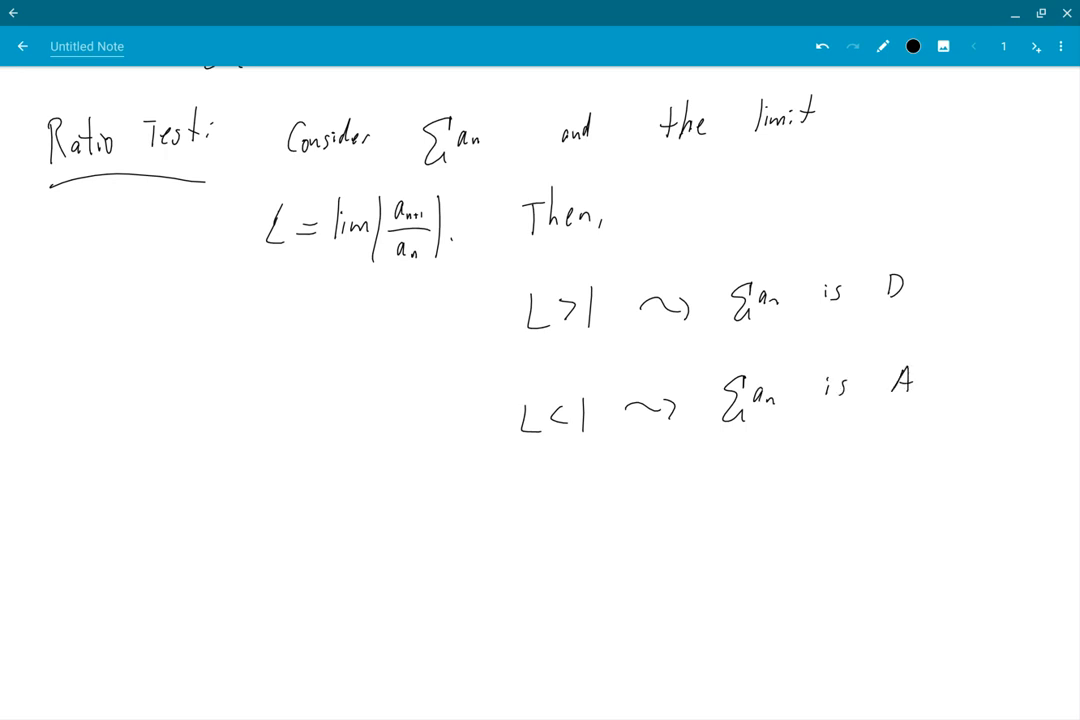
text(C)
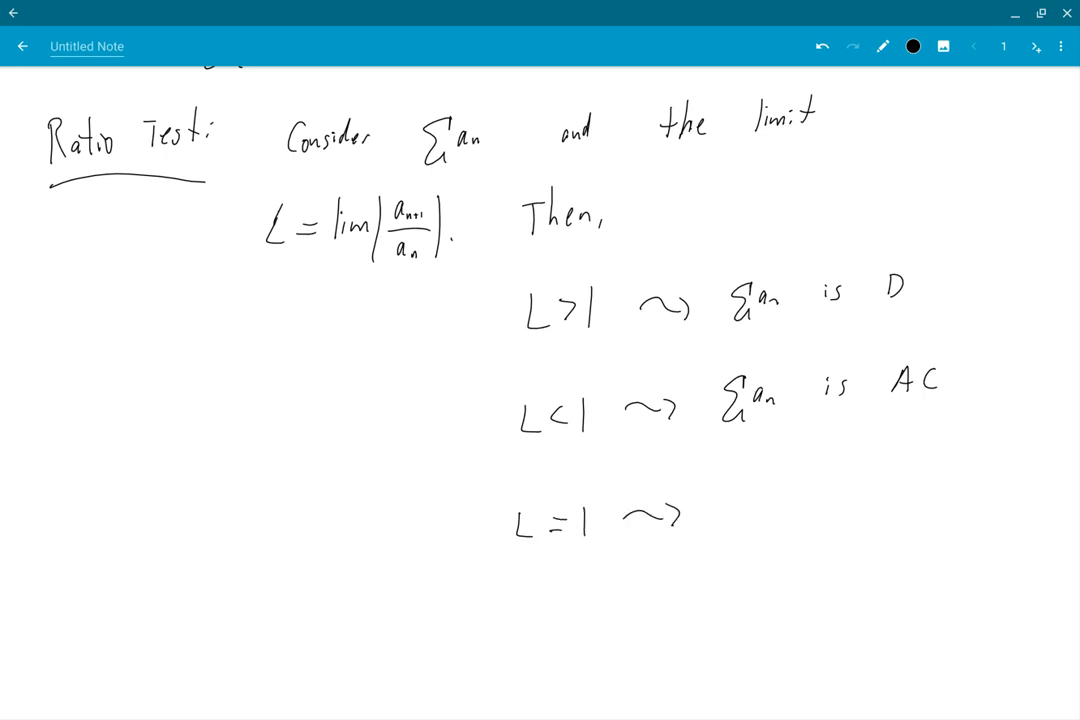
drag(730, 500, 760, 544)
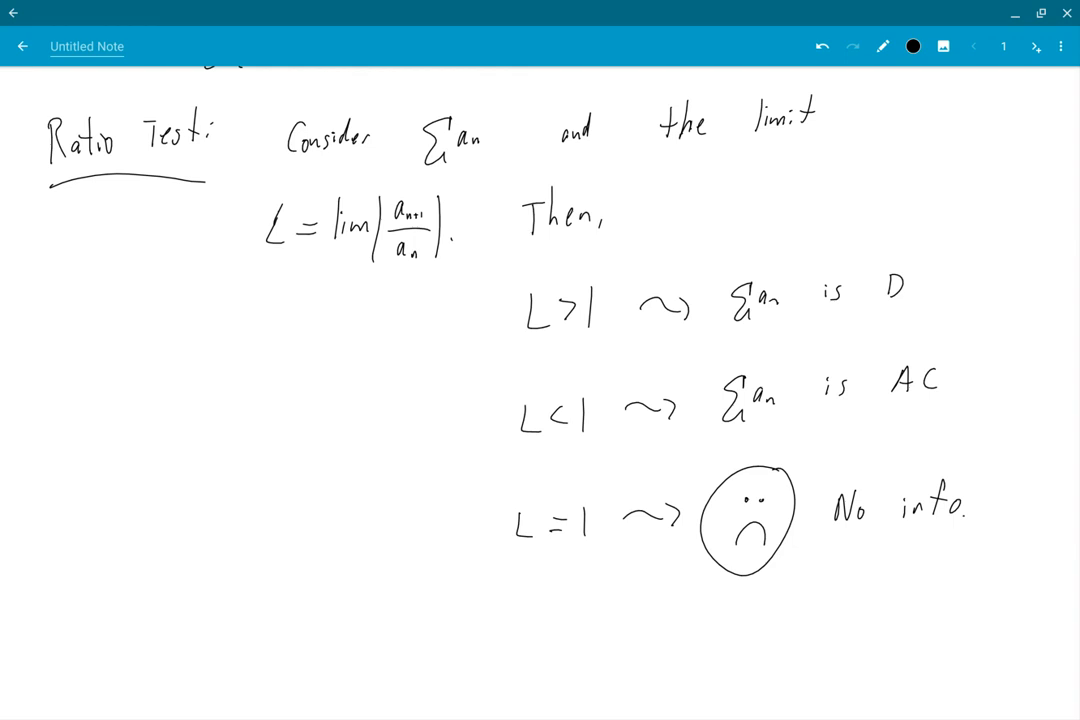
scroll(down, 3)
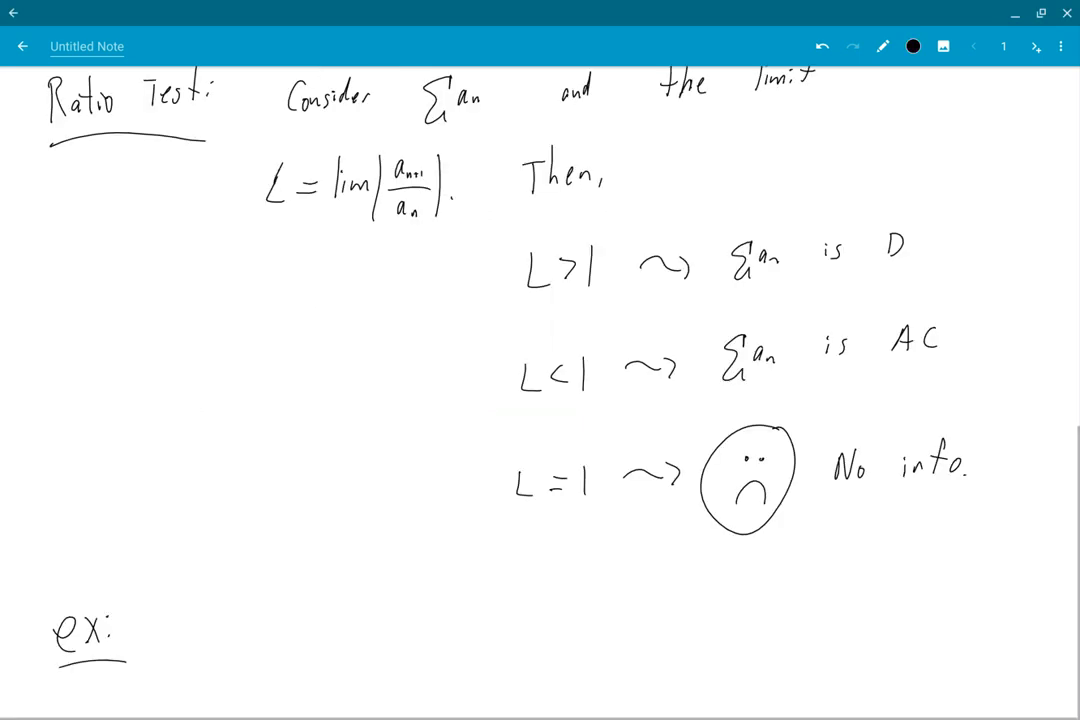
Write the example series Σ (-1)^n n! over a denominator beginning with 10
drag(176, 610, 196, 660)
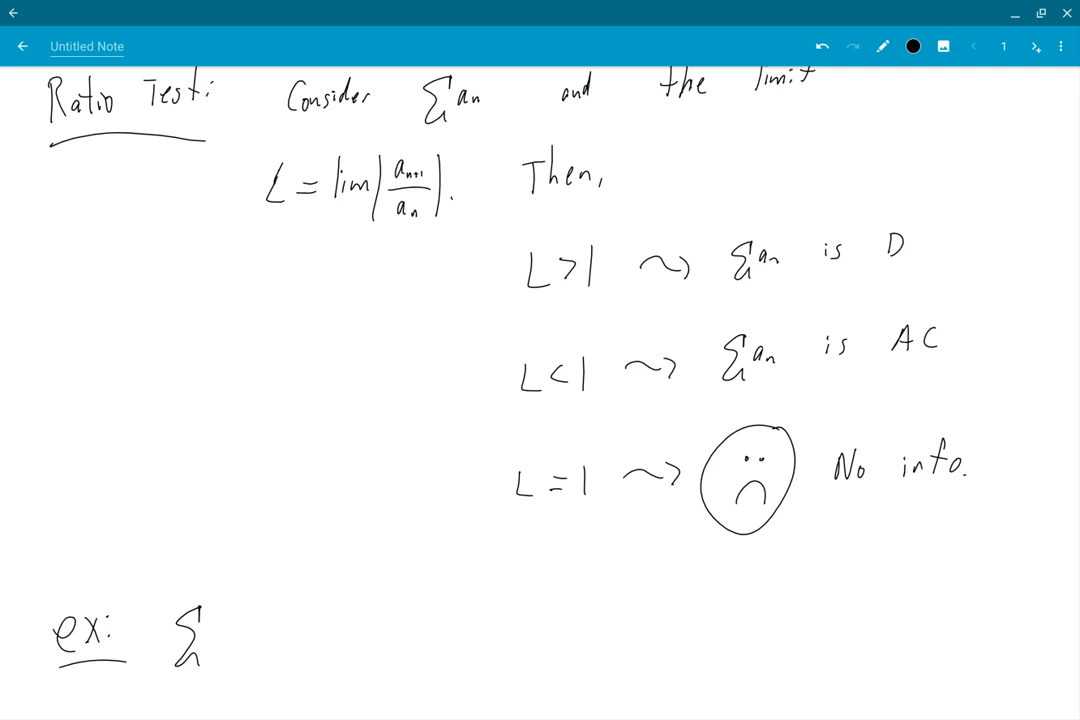
drag(236, 620, 250, 630)
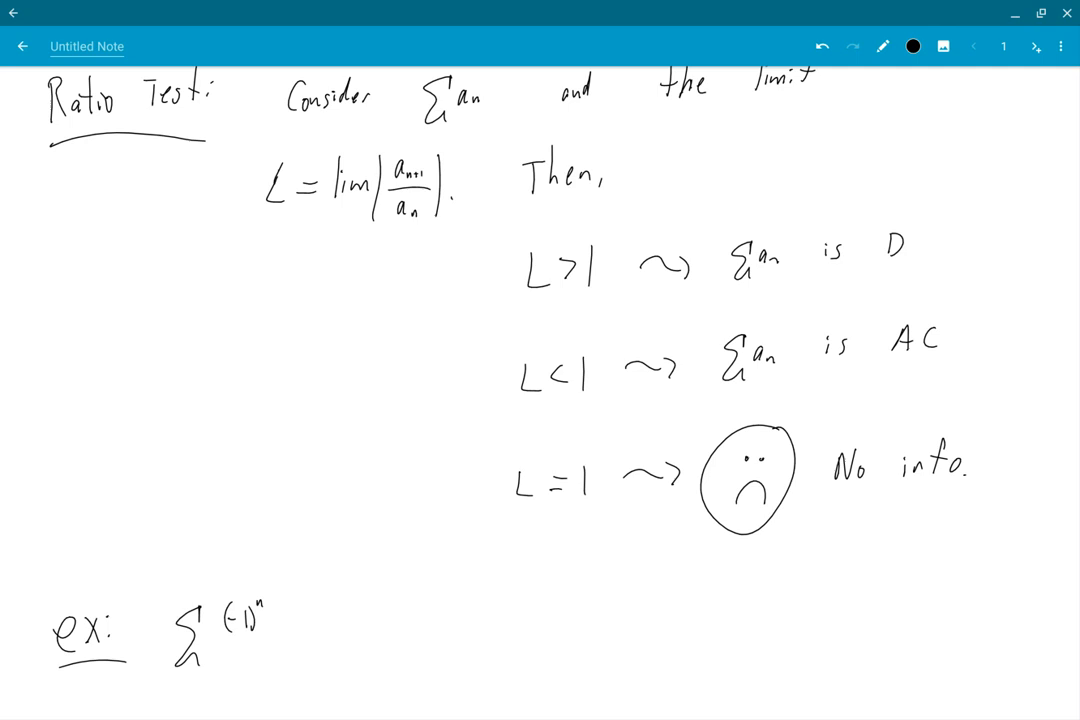
text(n!)
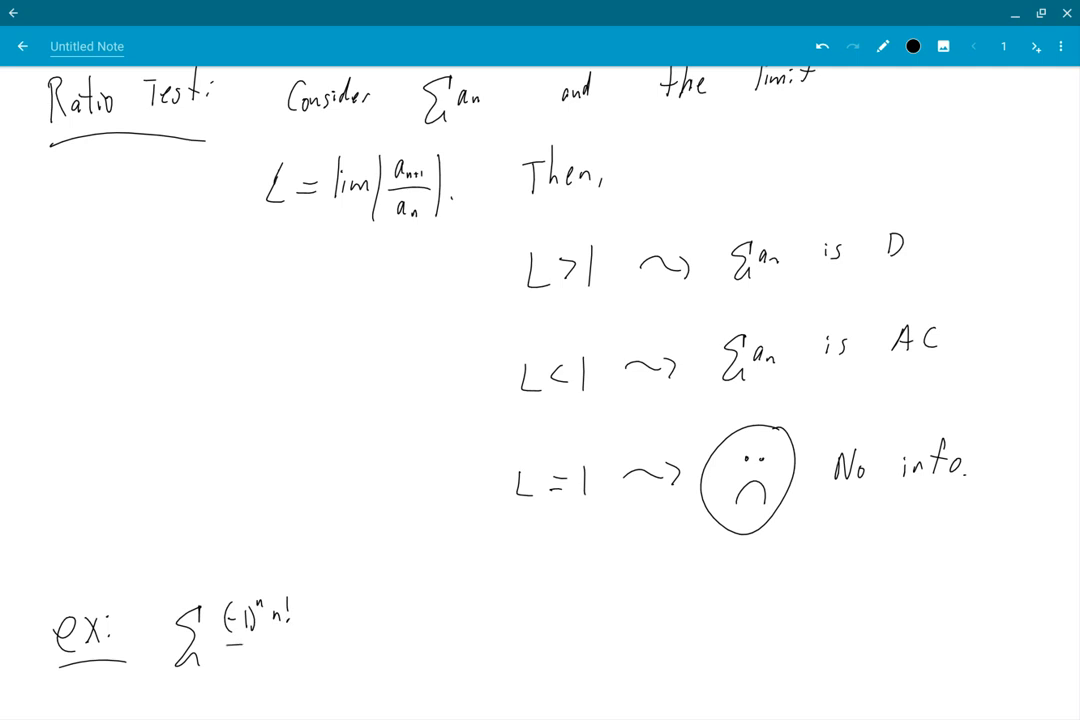
drag(212, 644, 310, 638)
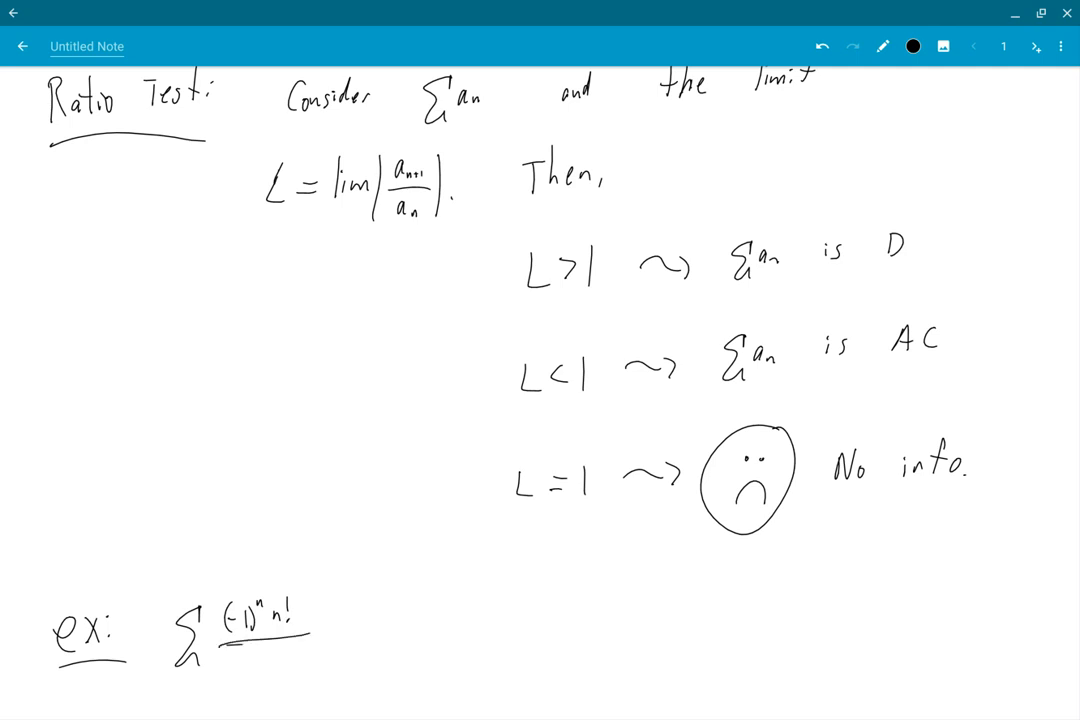
text(10)
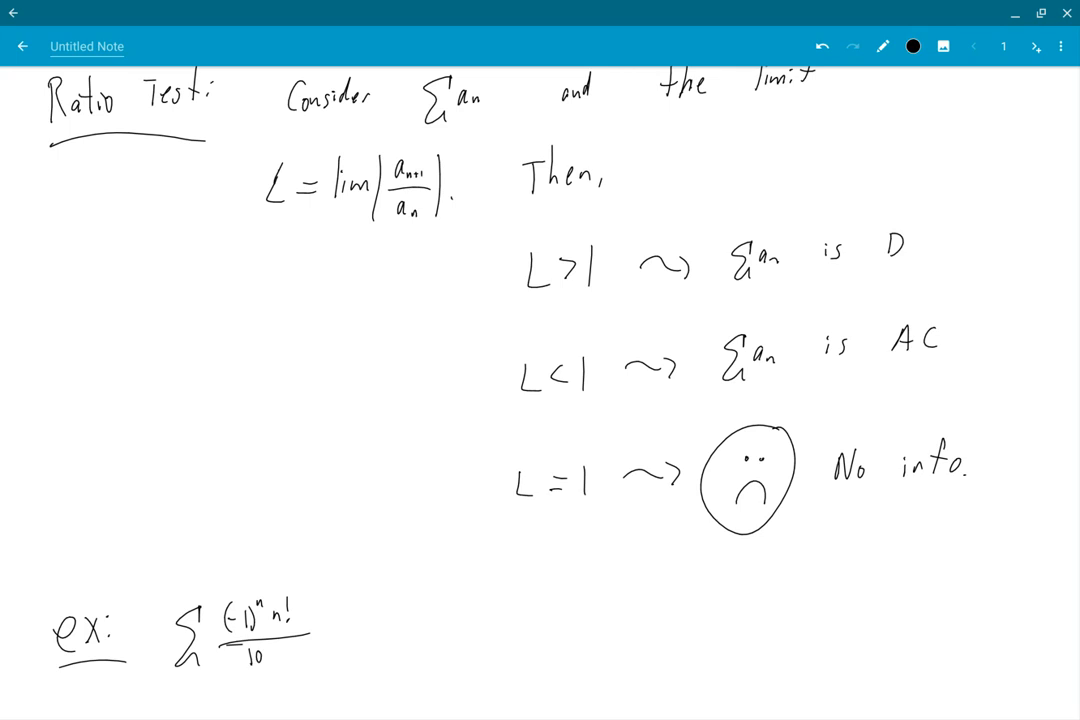